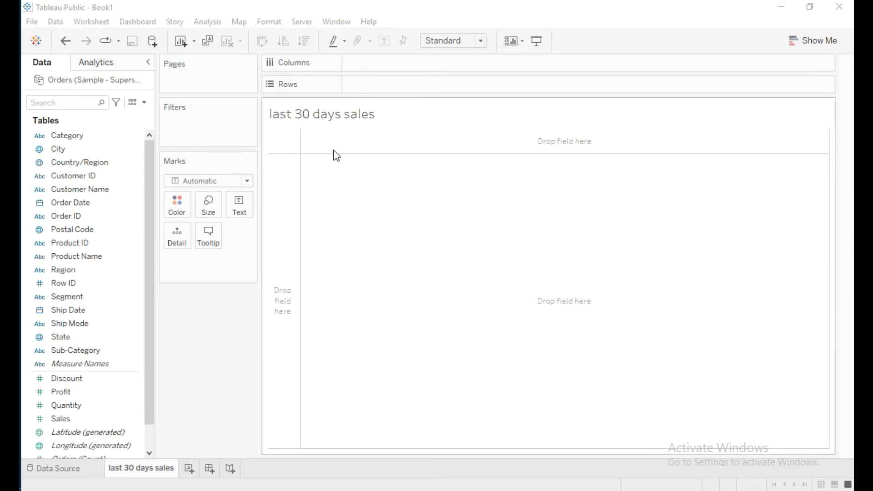
mouse_move(360, 153)
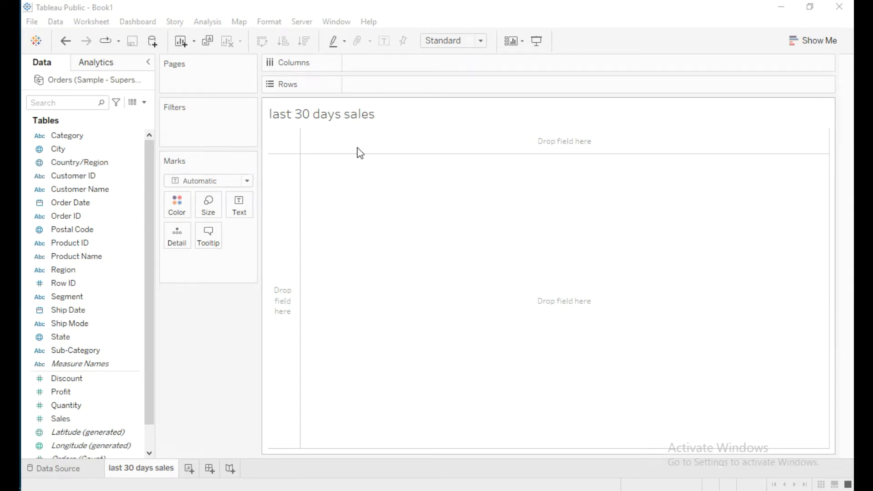
mouse_move(304, 158)
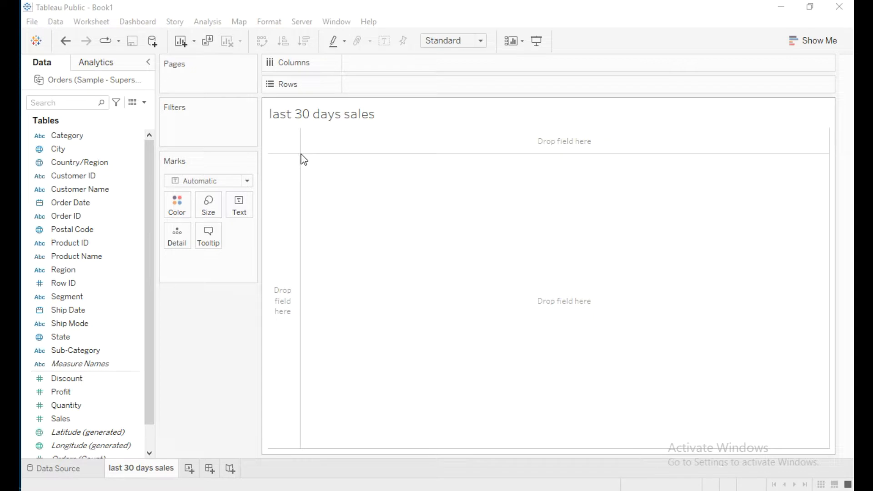
mouse_move(117, 111)
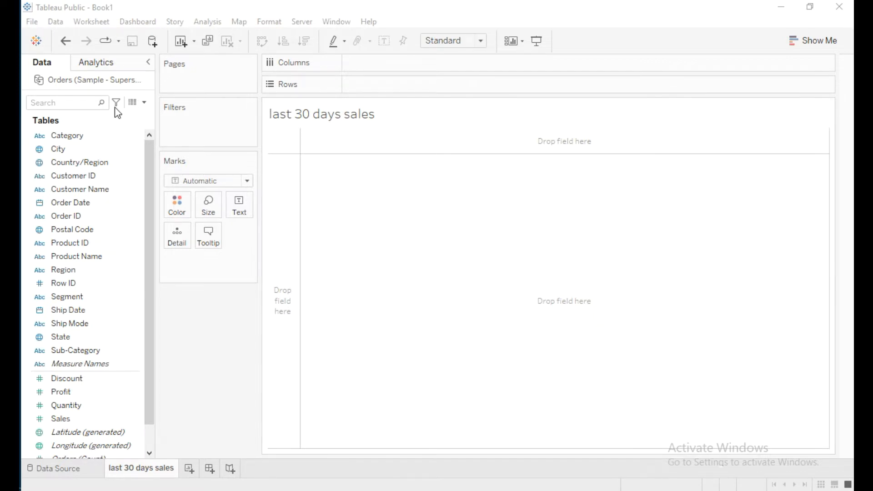
- Create a new calculated field named 'last 3o days sales'
click(143, 103)
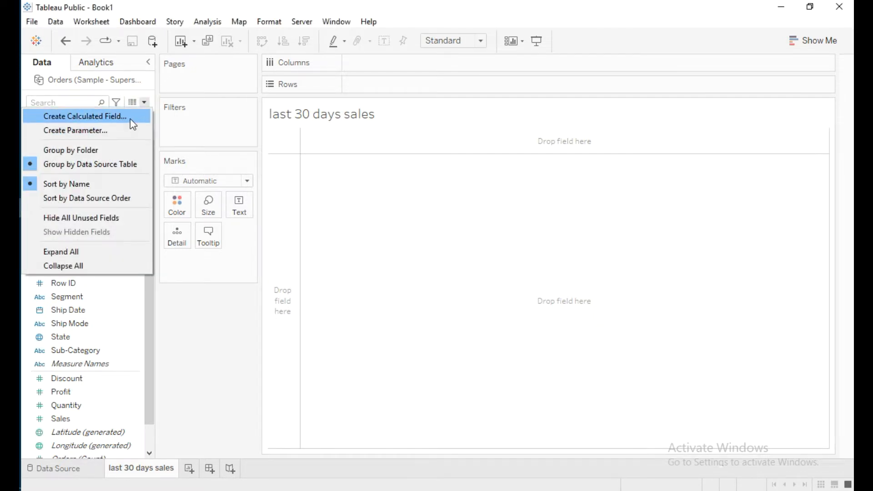
click(85, 116)
text(last 3o d)
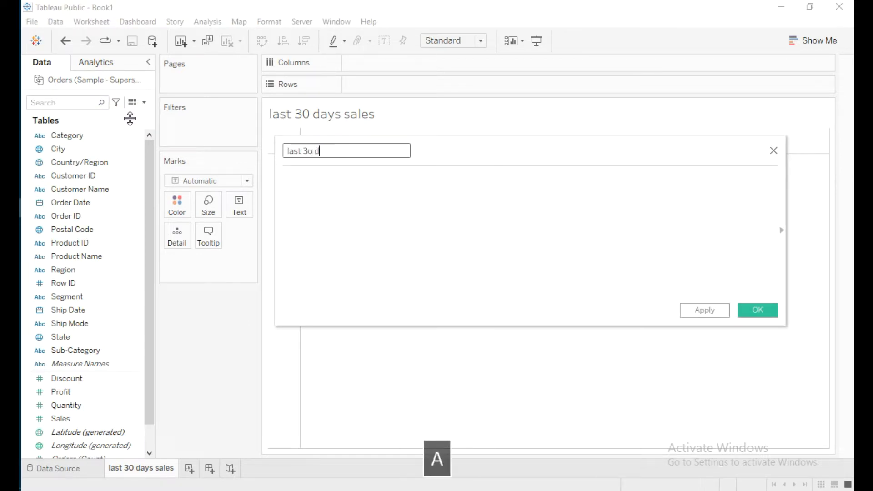
text(ays sale)
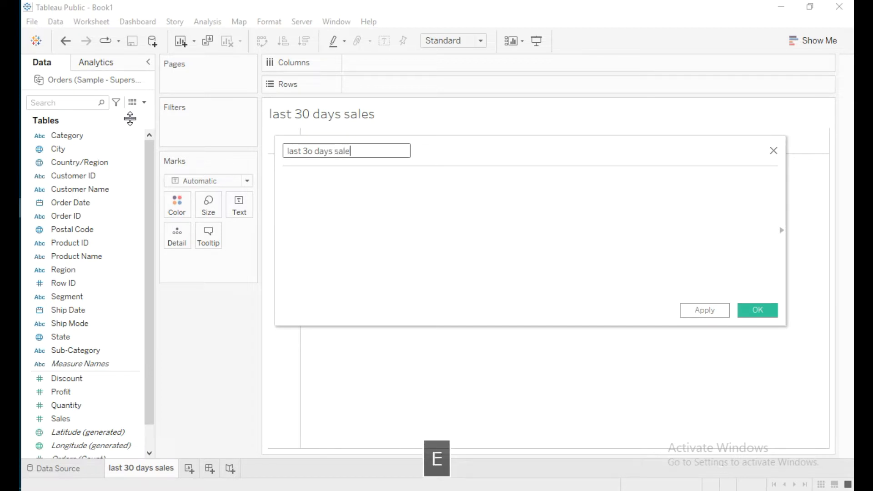
- Enter the formula DATEADD('day',-30,TODAY()) computing the date 30 days before today
click(323, 192)
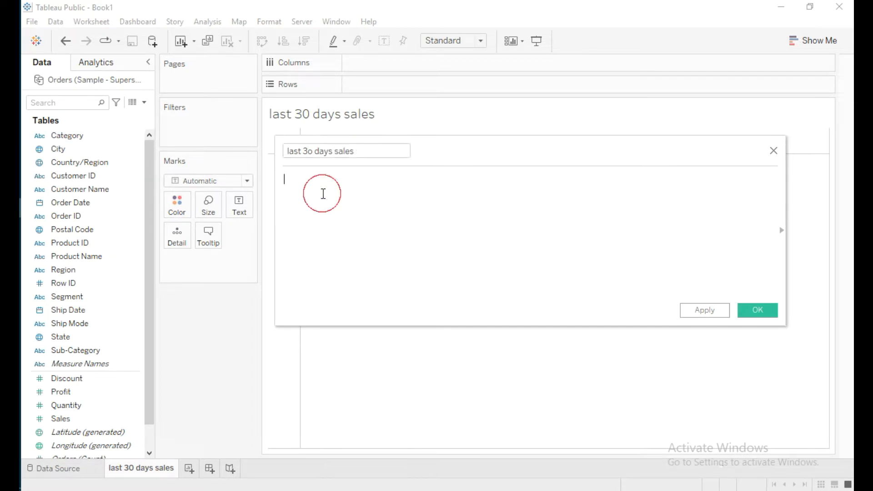
text(da)
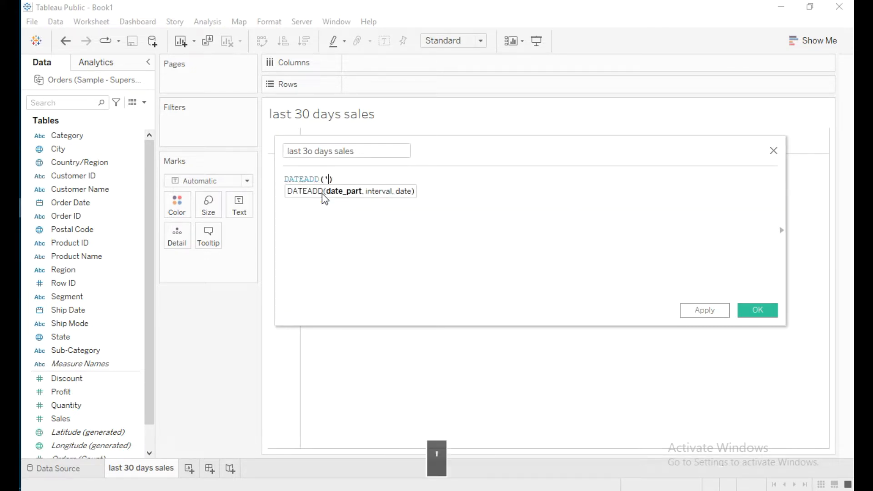
text(')
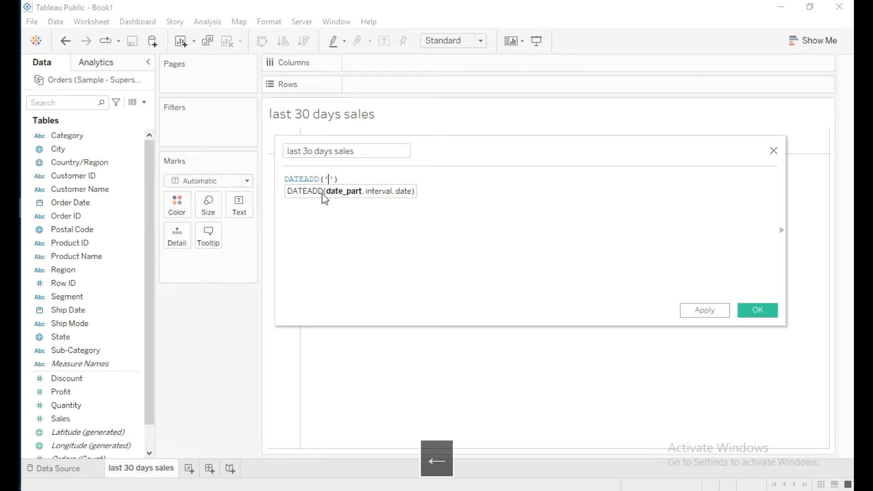
text(da)
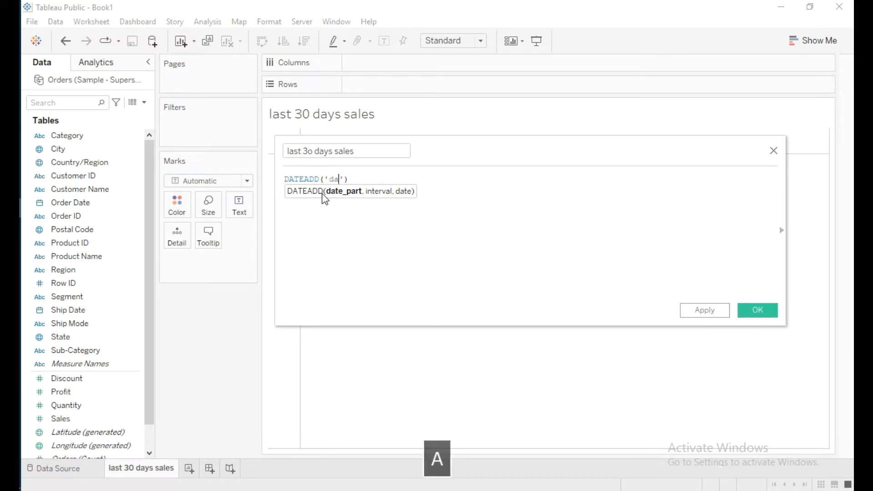
text(y)
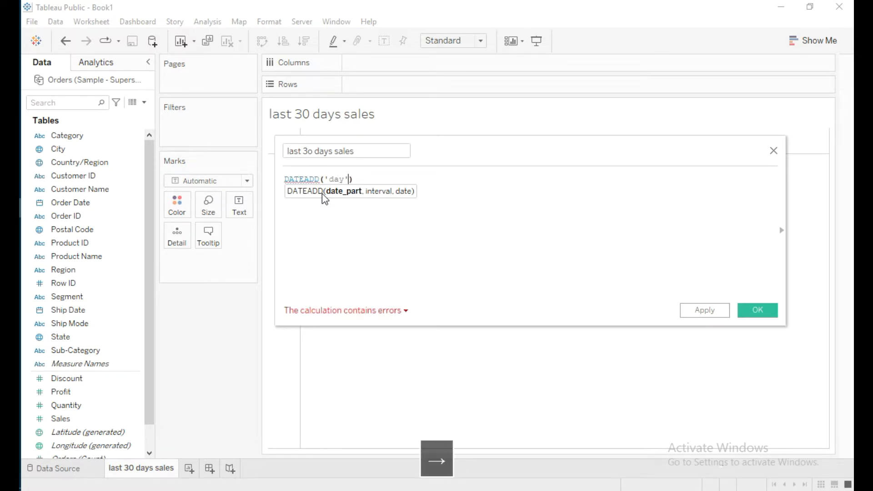
text(,)
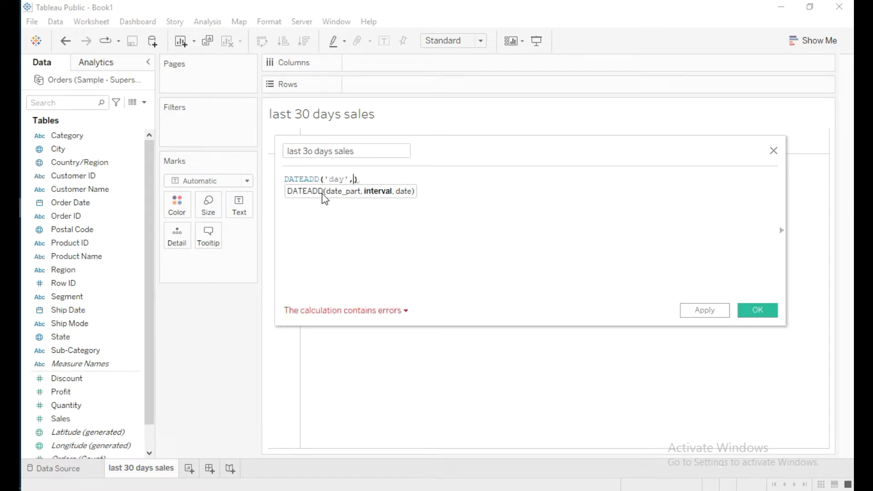
text(-30)
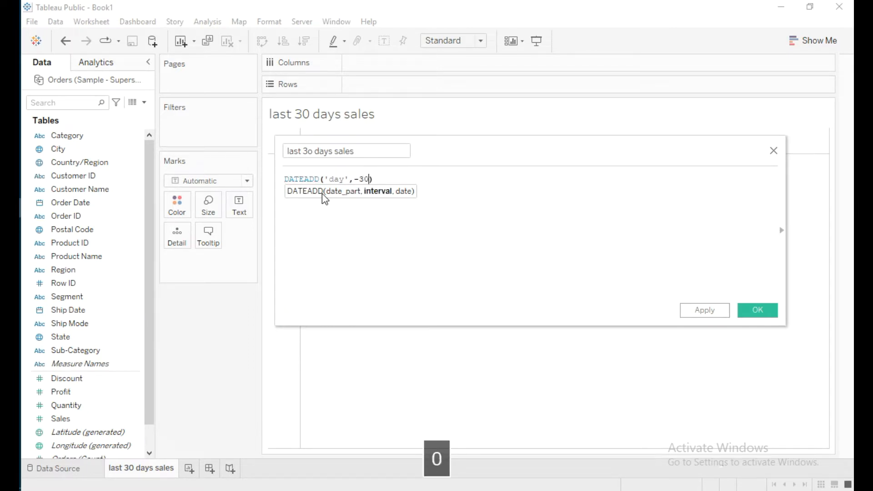
text(,)
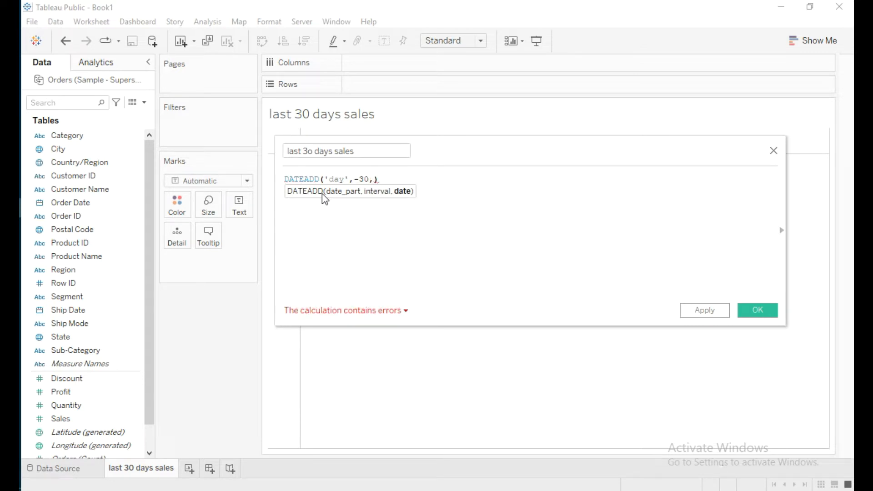
text(toda)
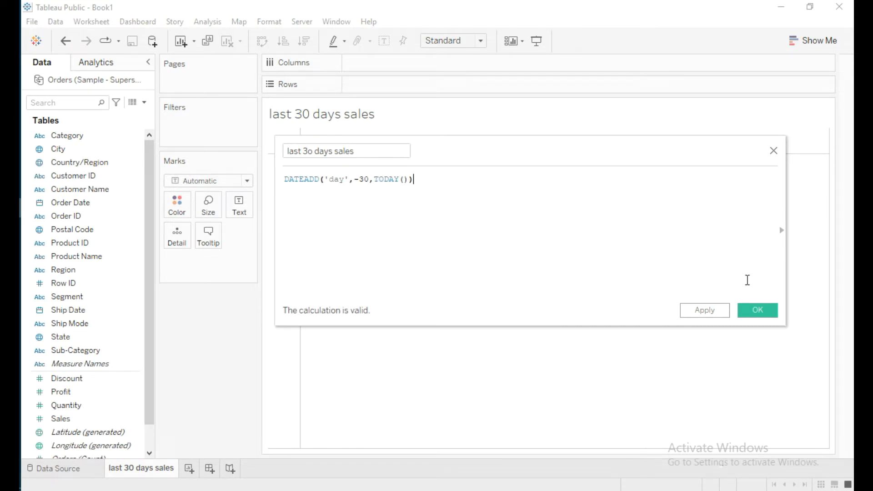
- Save the calculation, place 'last 3o days sales' on Rows, and bring up its field actions
click(756, 310)
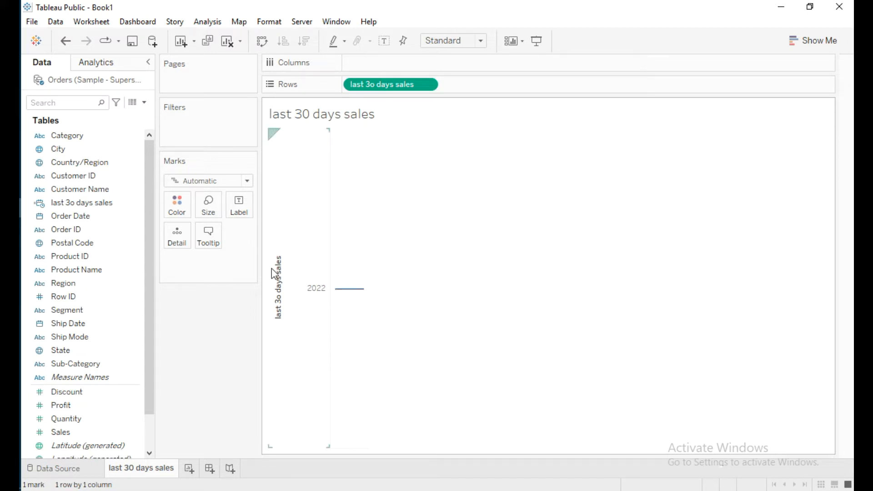
click(81, 202)
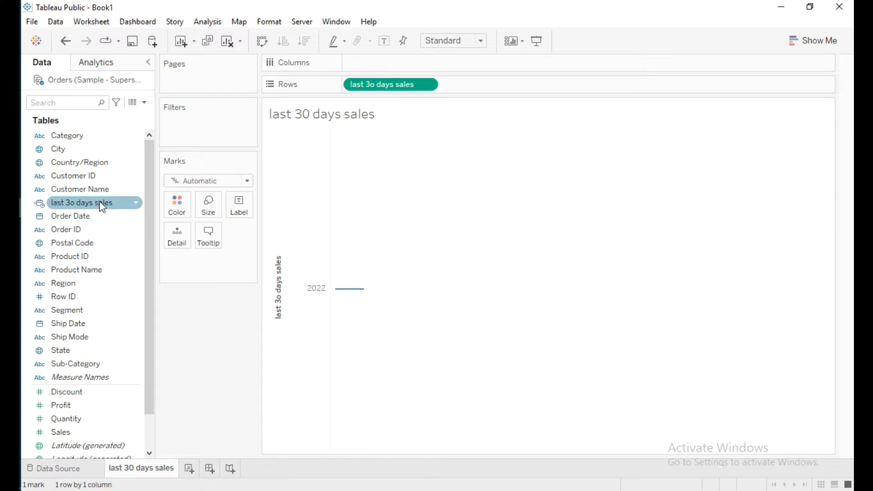
right_click(82, 202)
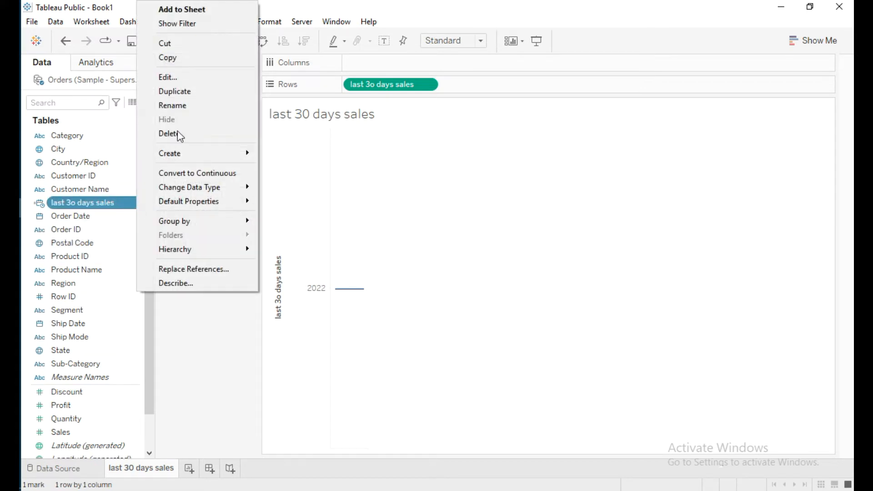
- Edit the formula to [Order Date]>=DATEADD('day',-30,TODAY()), rename it 'last 30 days sales', and save
click(167, 77)
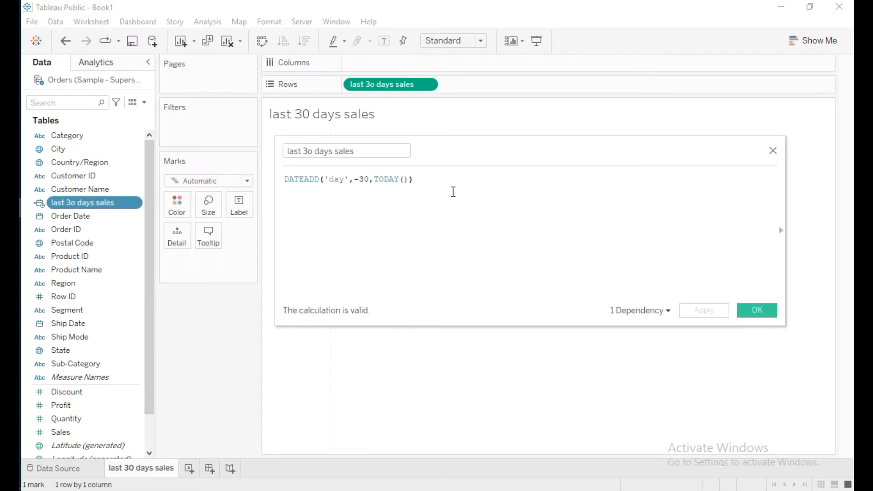
click(286, 180)
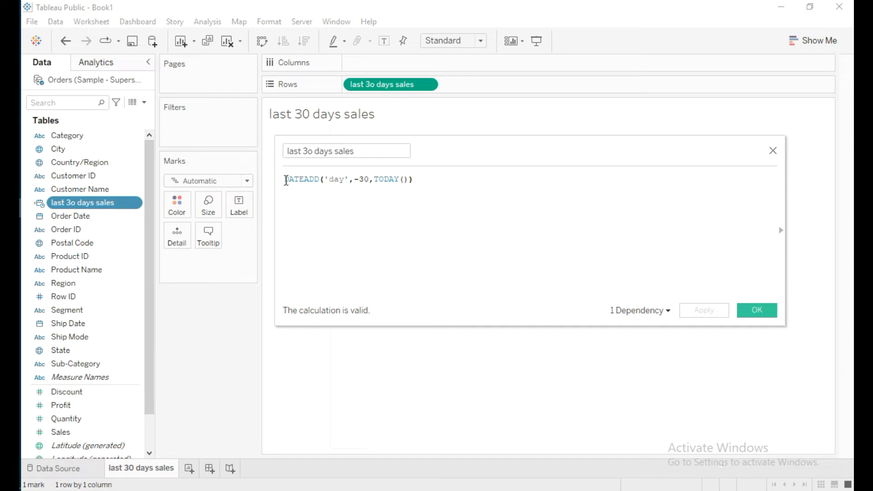
text(or)
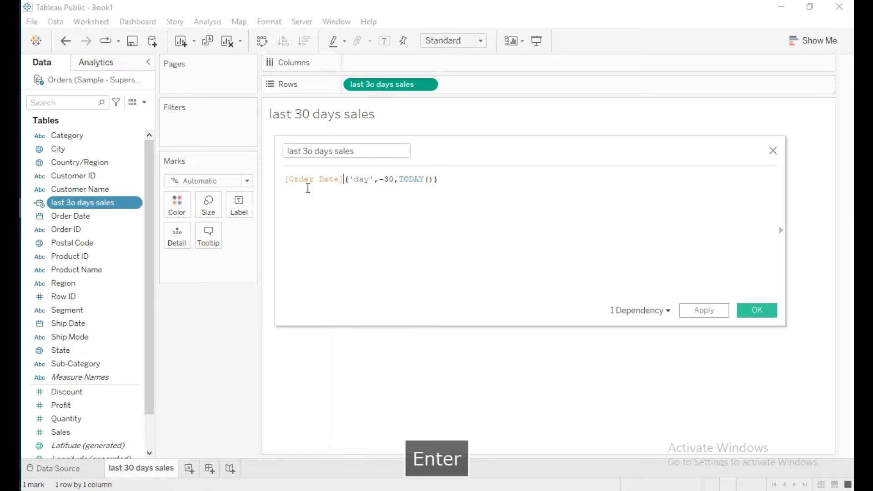
text(>=)
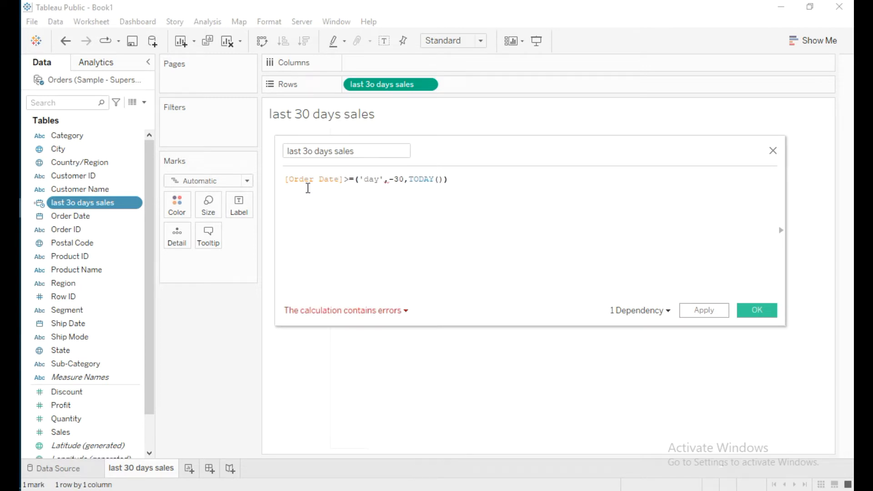
text(date)
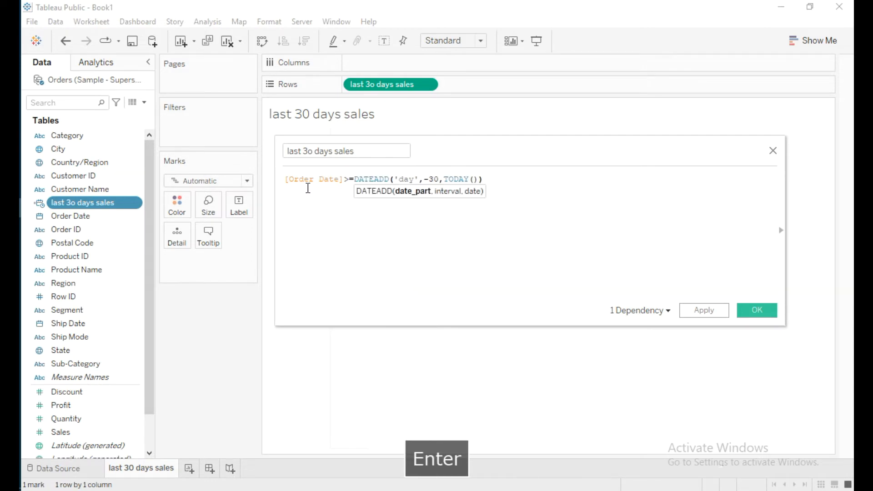
key(Enter)
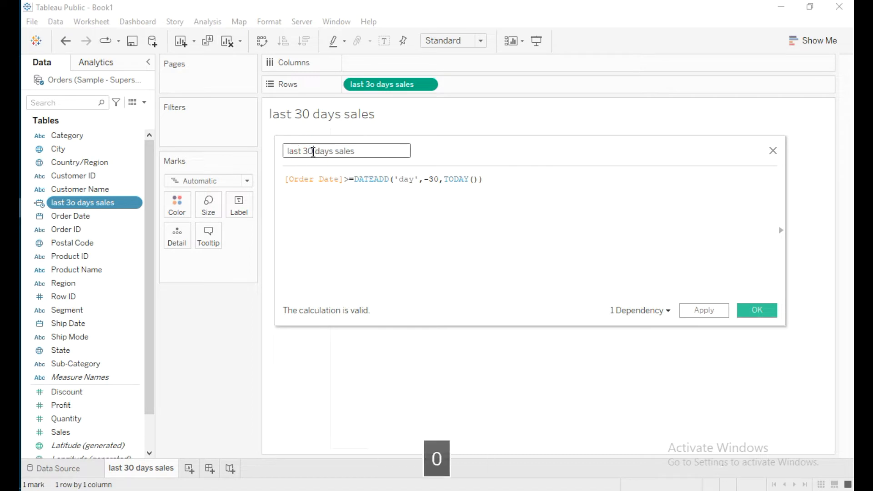
mouse_move(766, 328)
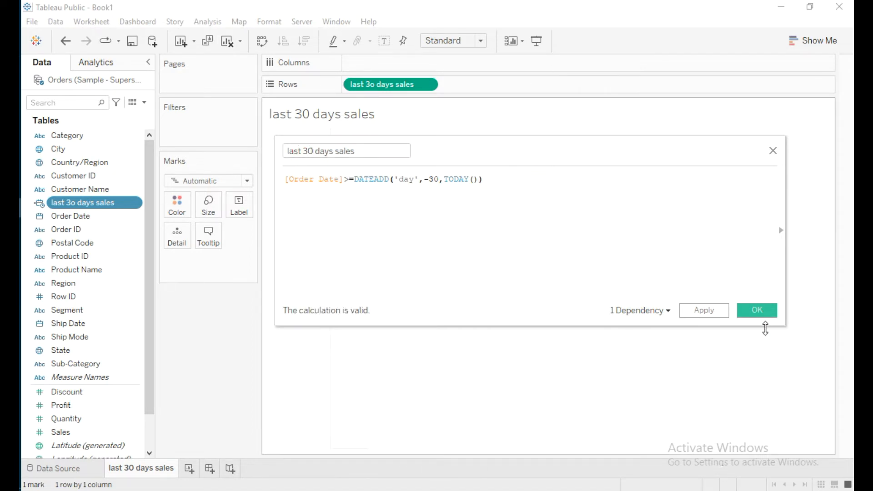
click(756, 311)
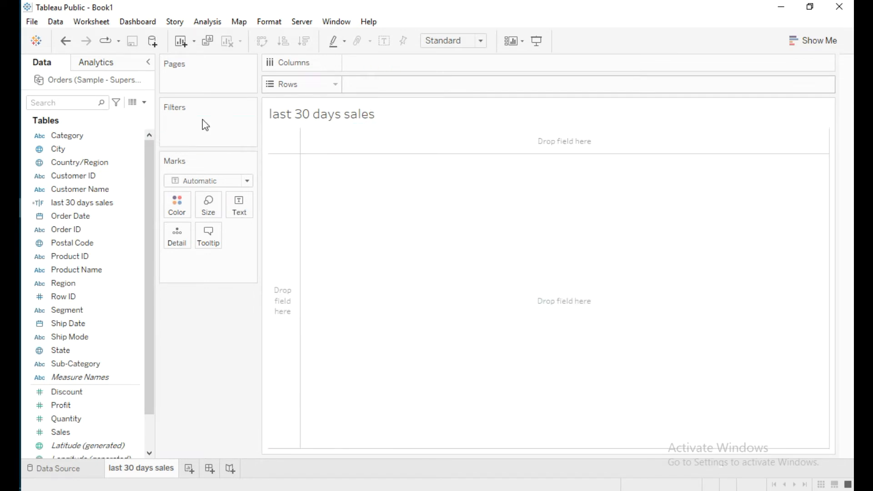
mouse_move(50, 220)
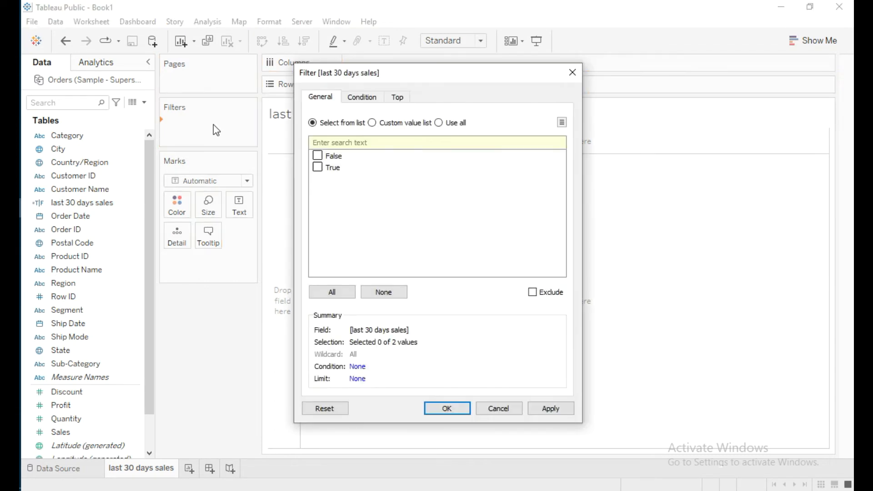
- Keep only True values in the 'last 30 days sales' filter and apply it
click(319, 168)
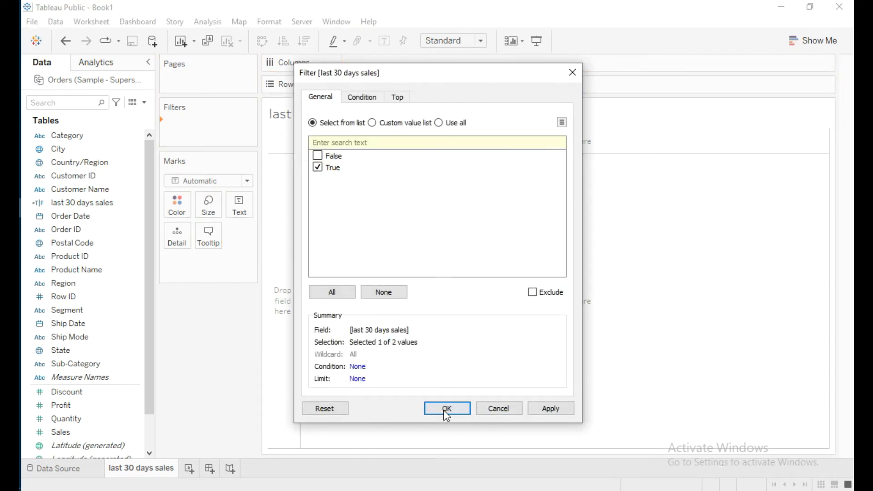
click(446, 408)
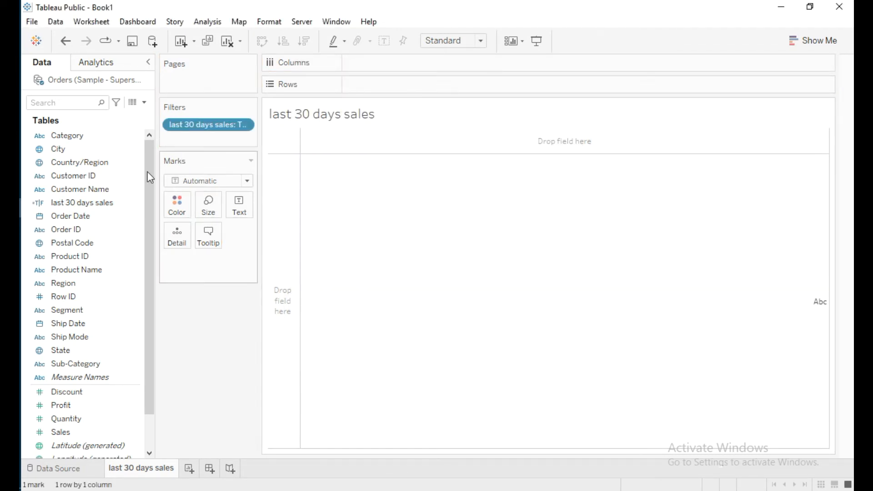
- Show Sales per Order Date on Rows as exact, discrete dates in a table
click(71, 217)
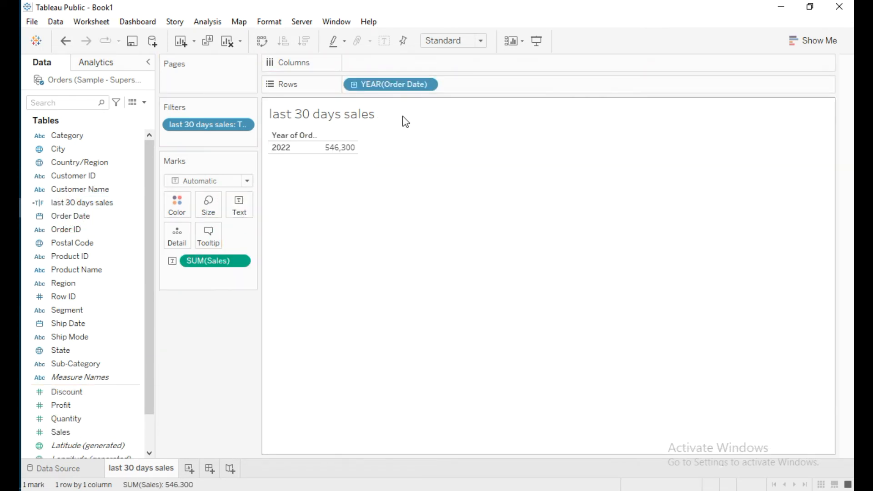
right_click(391, 84)
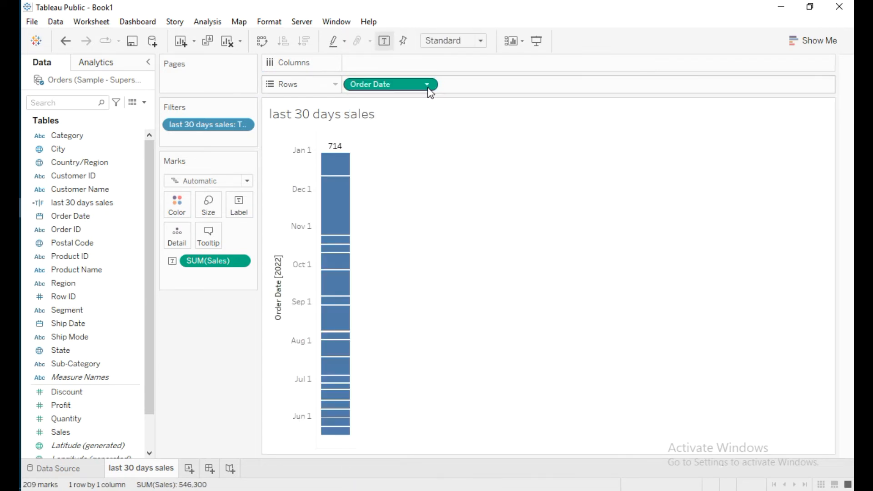
click(428, 84)
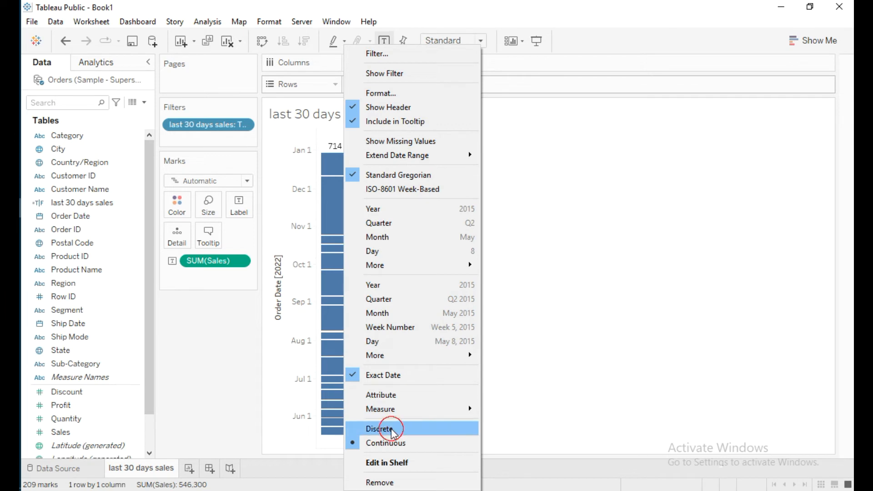
click(380, 428)
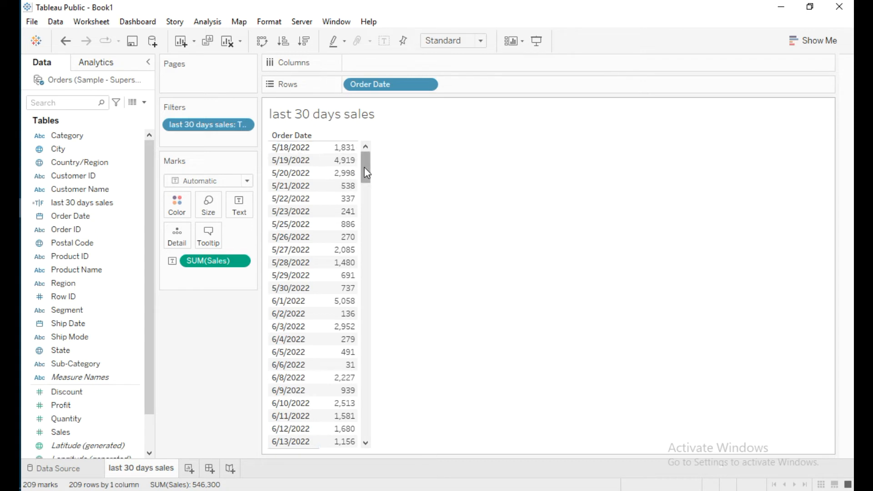
scroll(down, 3)
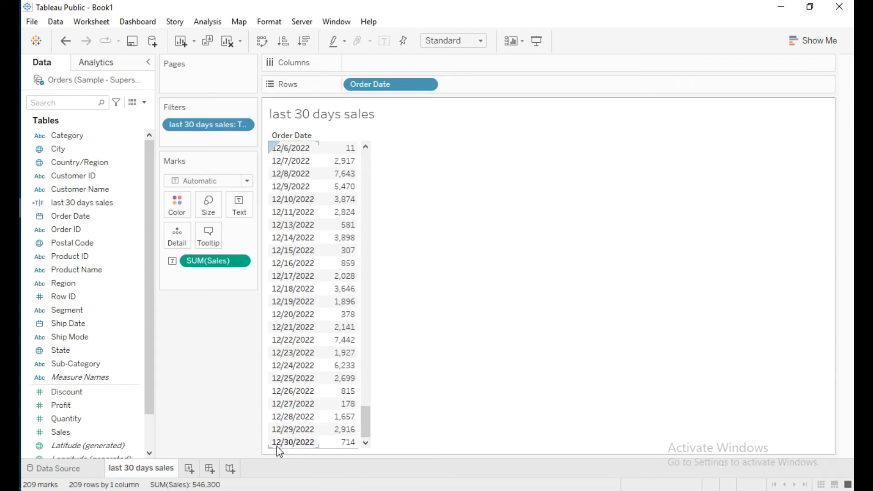
scroll(up, 3)
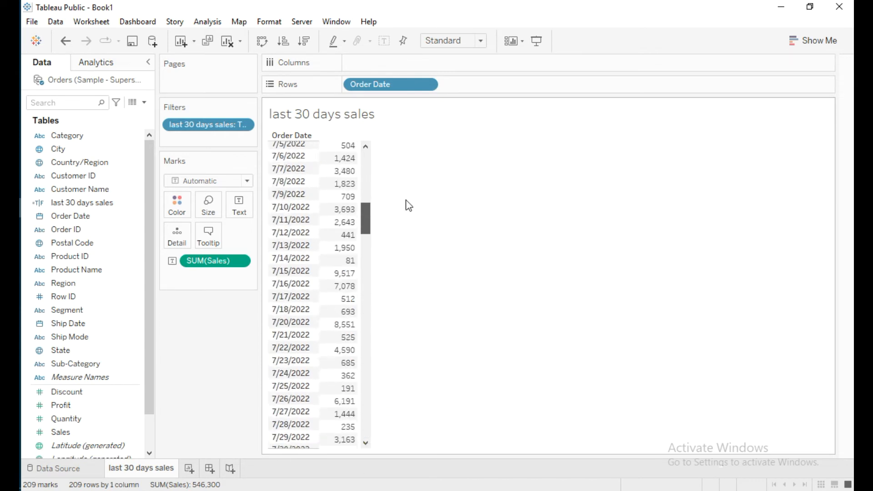
scroll(up, 3)
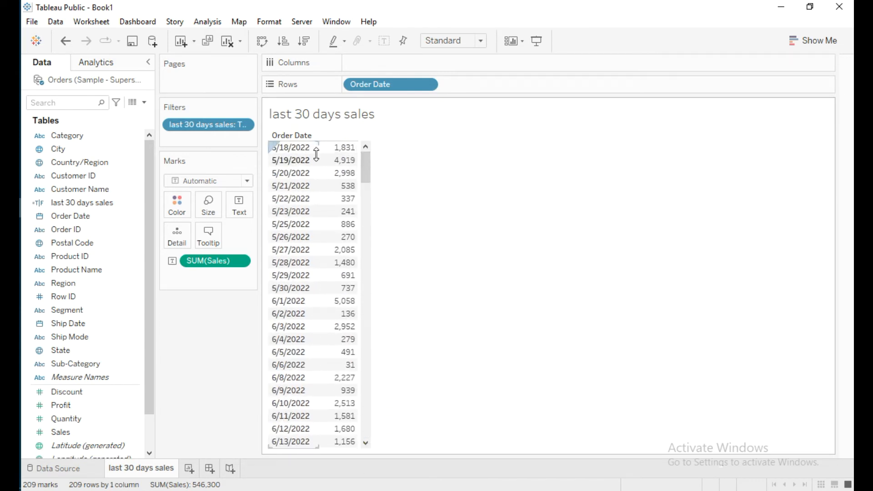
mouse_move(339, 147)
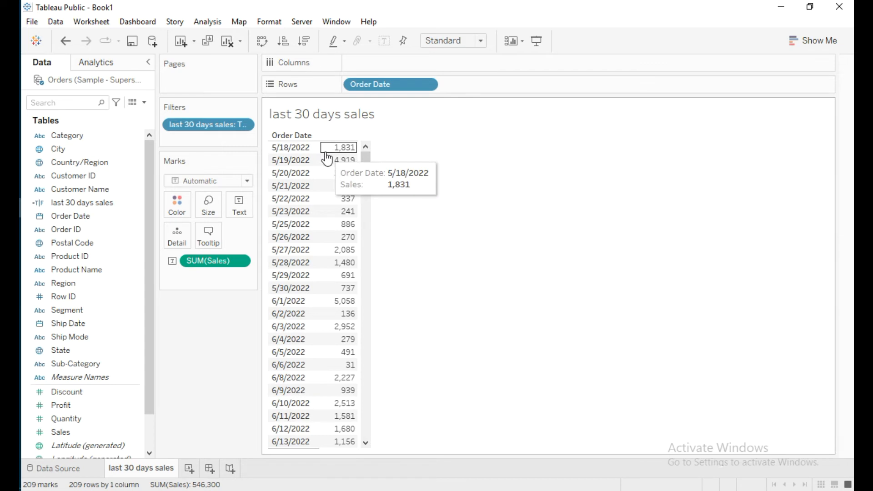
mouse_move(325, 160)
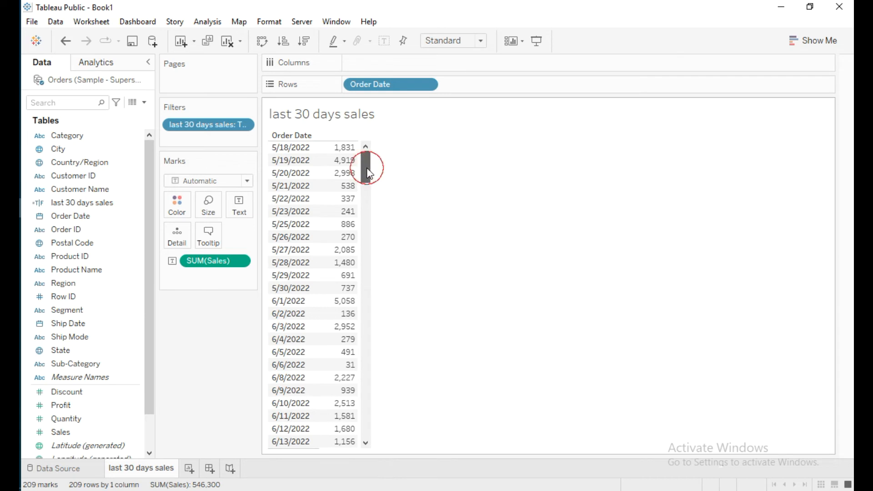
scroll(down, 3)
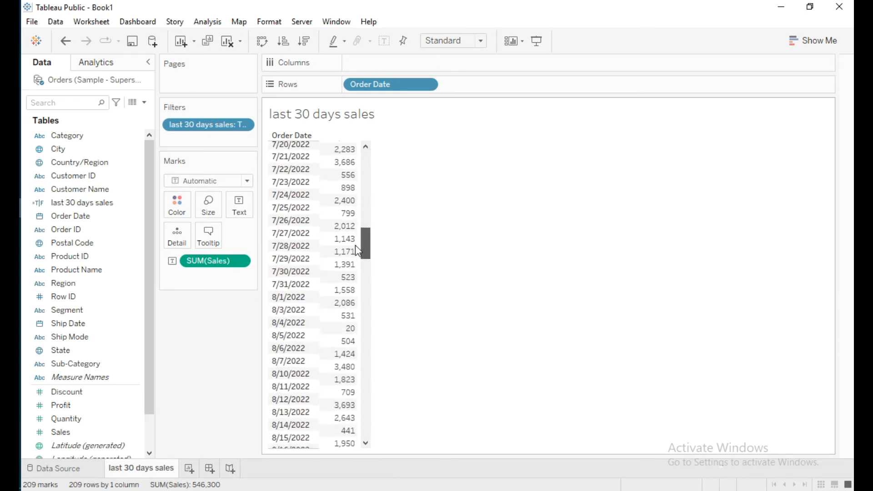
scroll(down, 3)
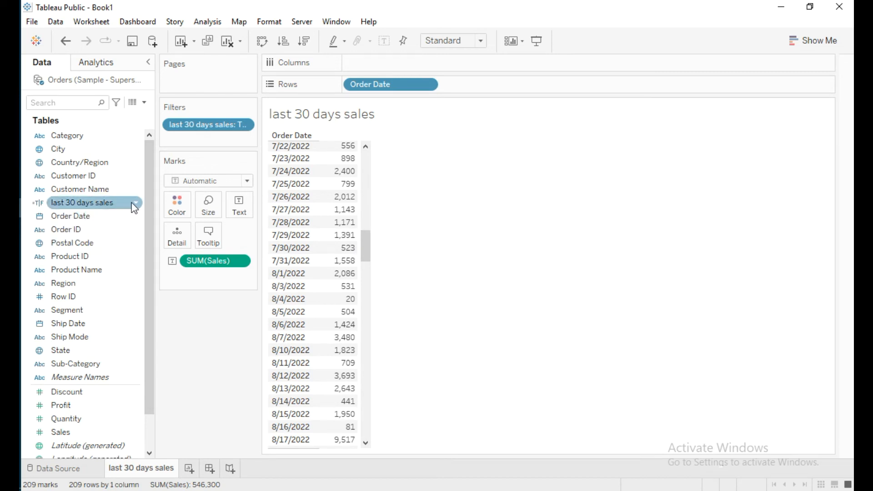
- Append 'and [Order Date] <= TODAY()' to the 'last 30 days sales' formula and save it
right_click(83, 202)
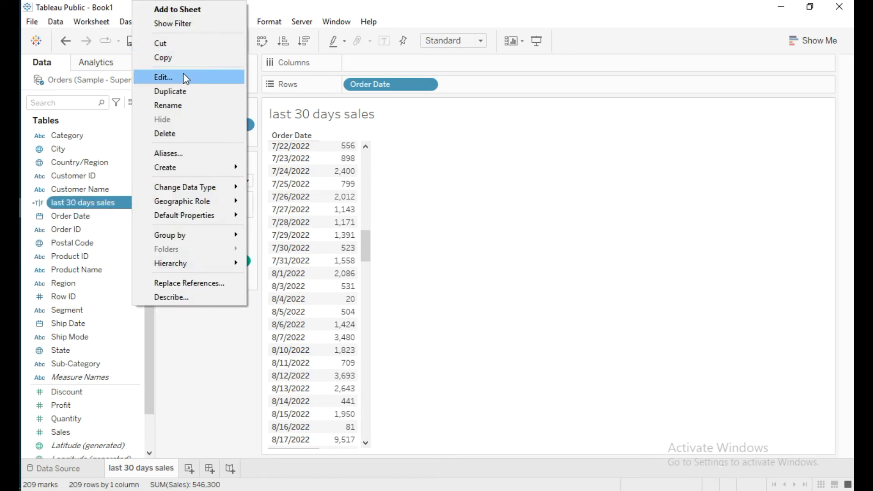
click(163, 77)
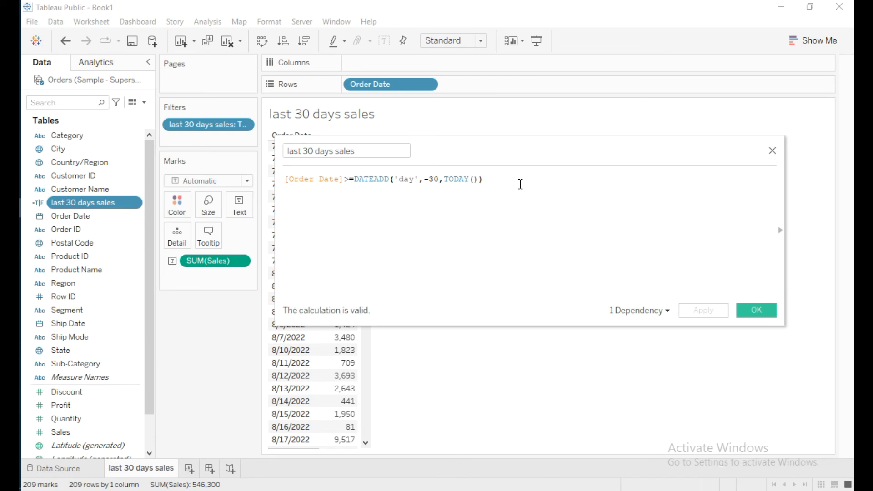
text(and)
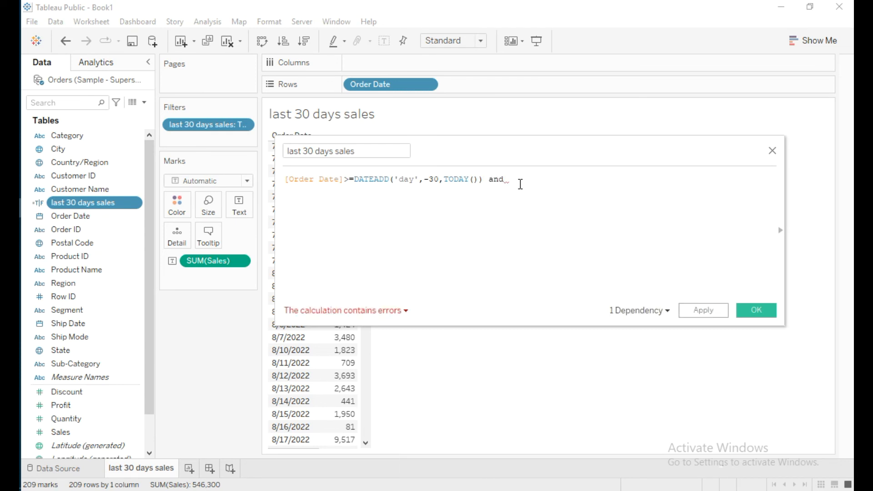
text(ore)
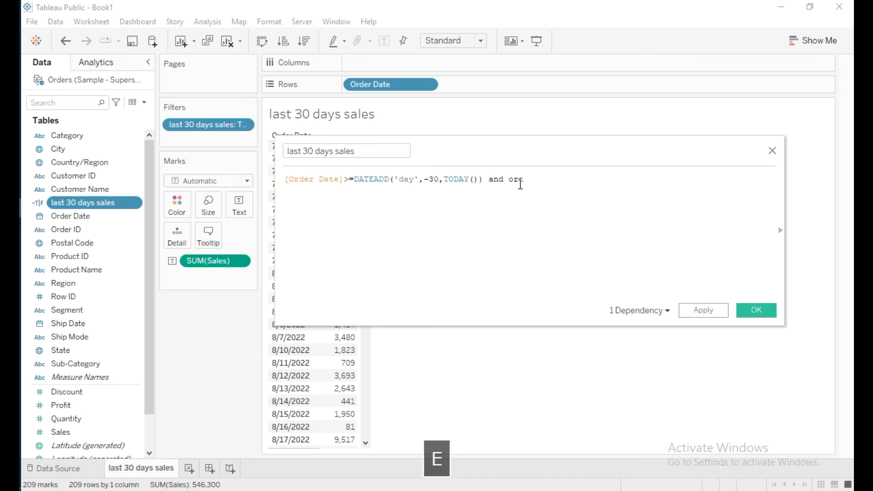
text([Order Date] <=)
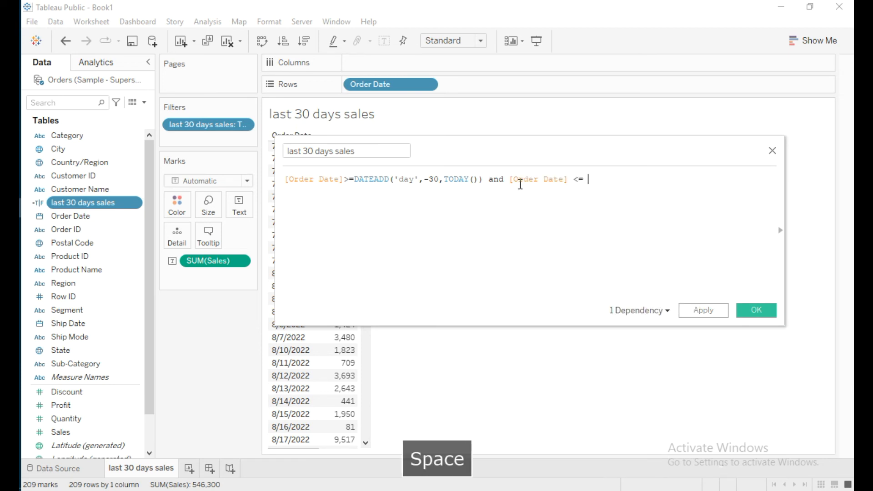
text(toda)
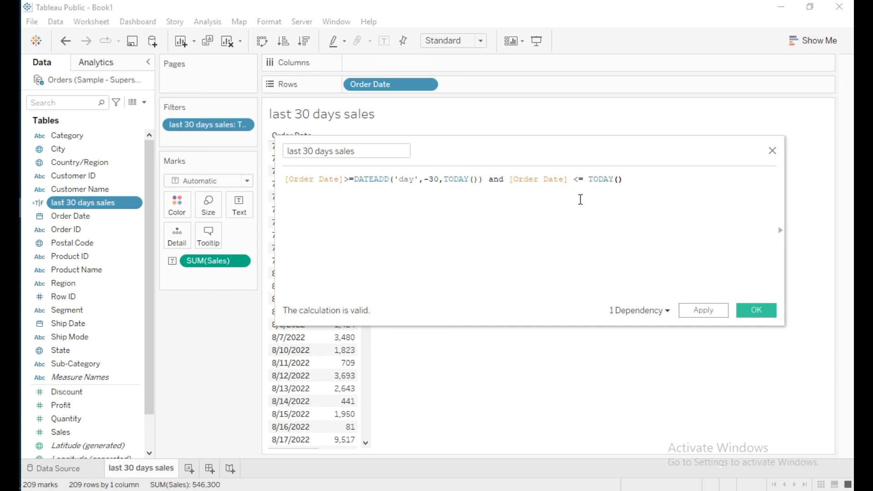
click(756, 310)
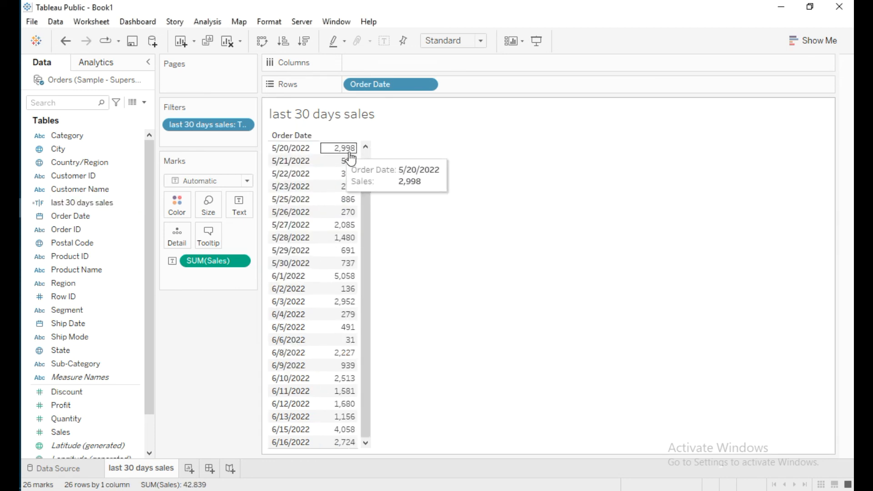
scroll(up, 3)
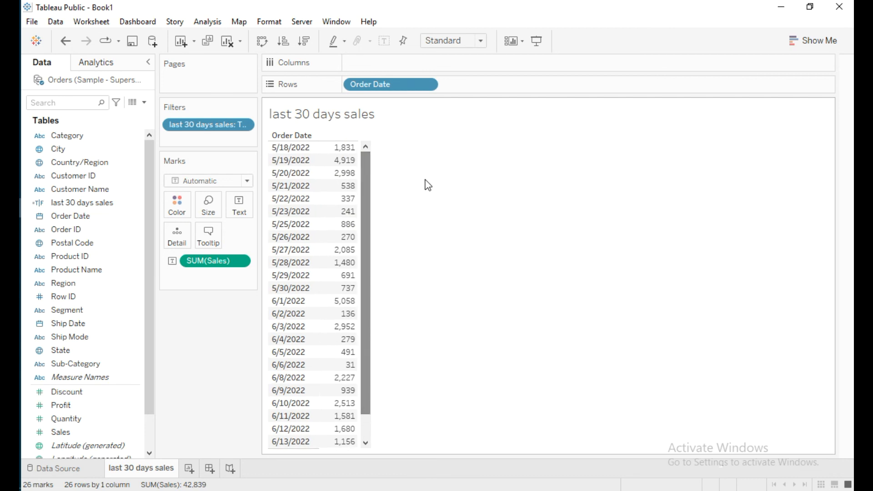
click(290, 148)
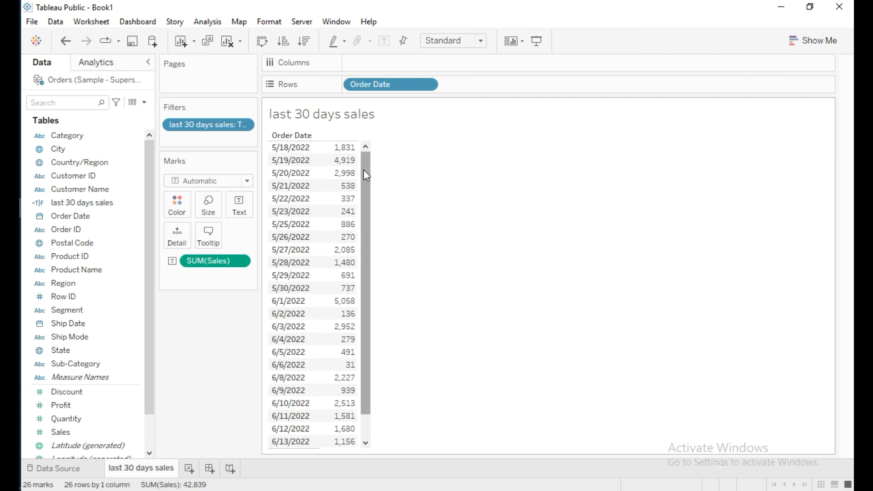
scroll(down, 3)
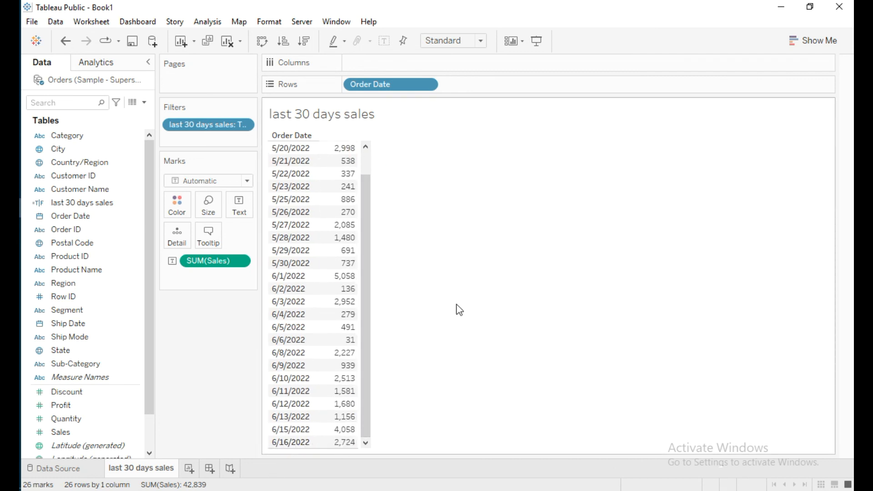
scroll(up, 3)
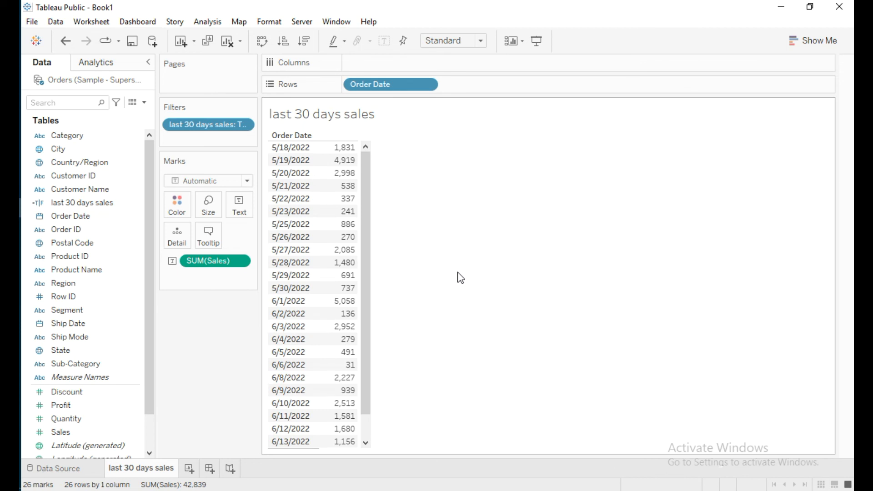